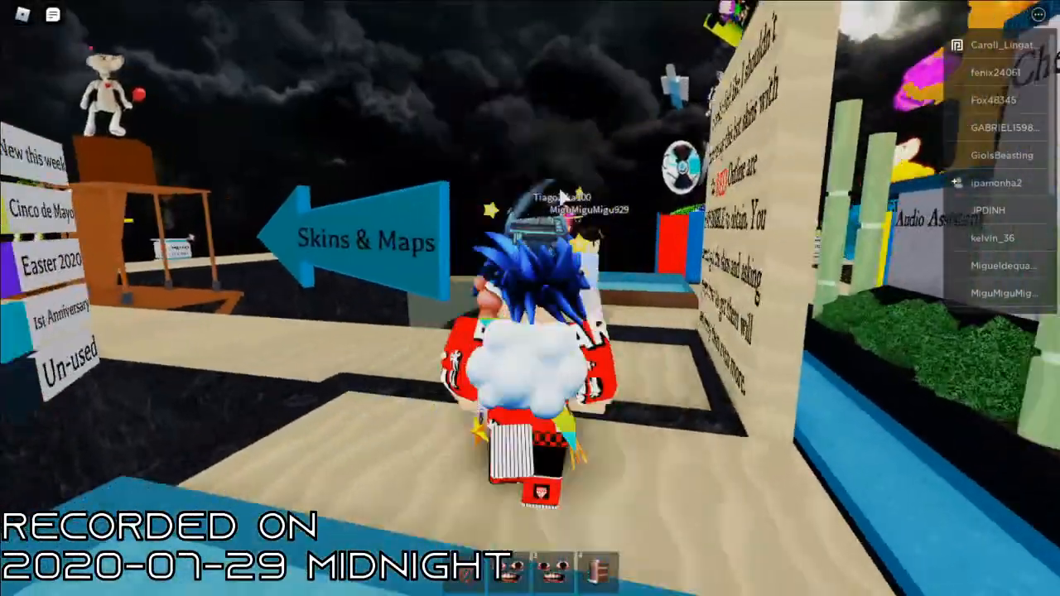
# Step: Open and close the in-game menu at the start, and again after reaching the floating grassy block
pyautogui.press('Escape')
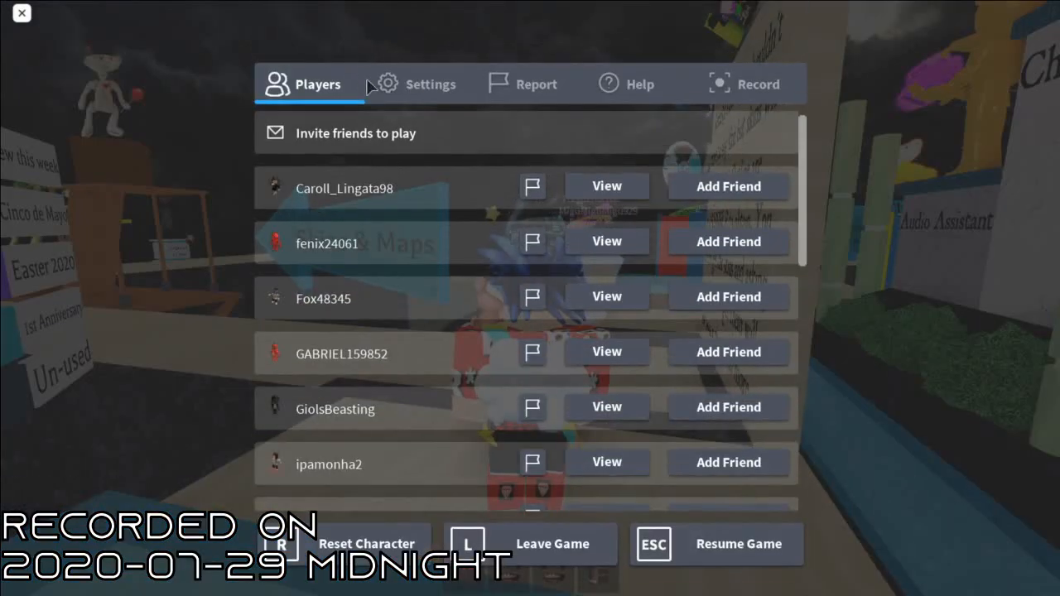
pyautogui.click(430, 84)
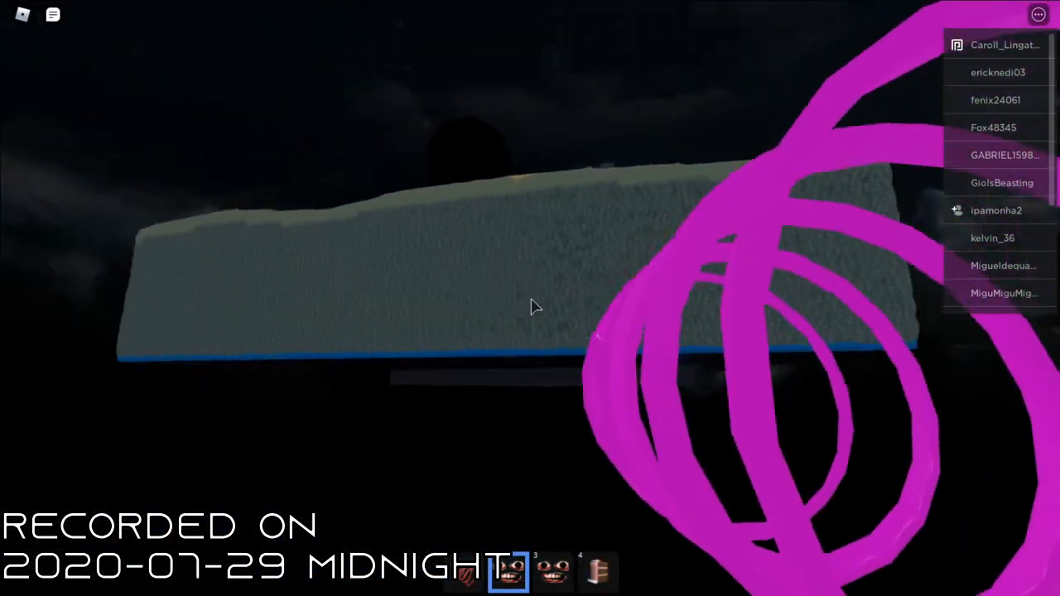
pyautogui.press('Escape')
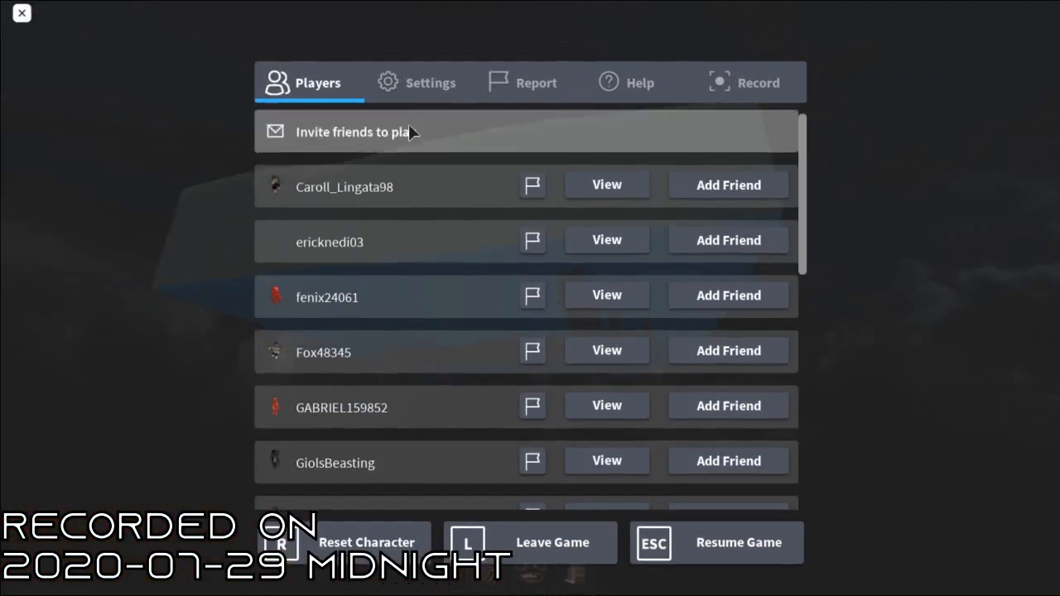
pyautogui.click(21, 13)
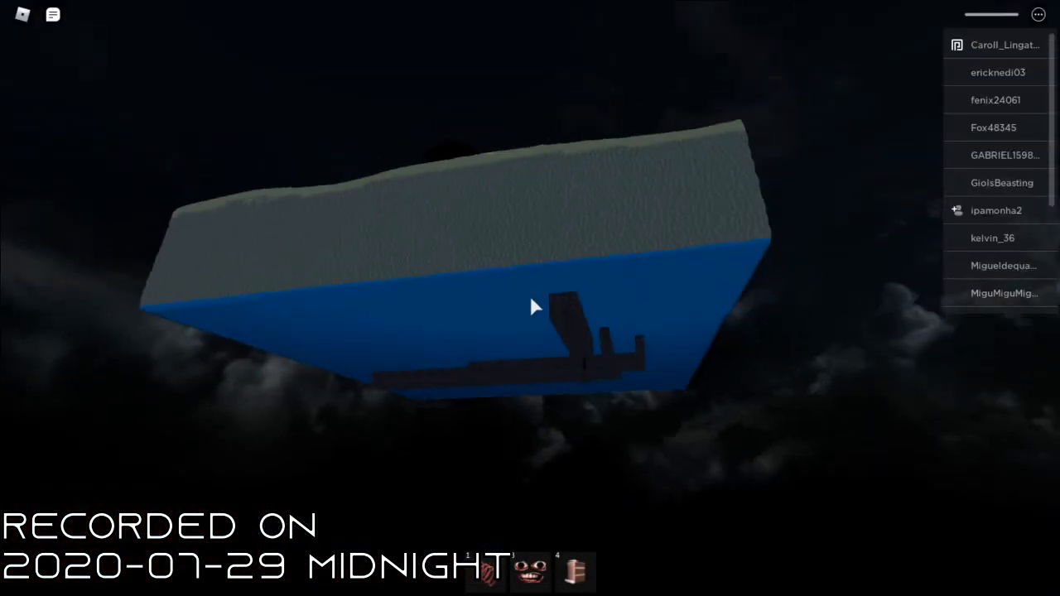